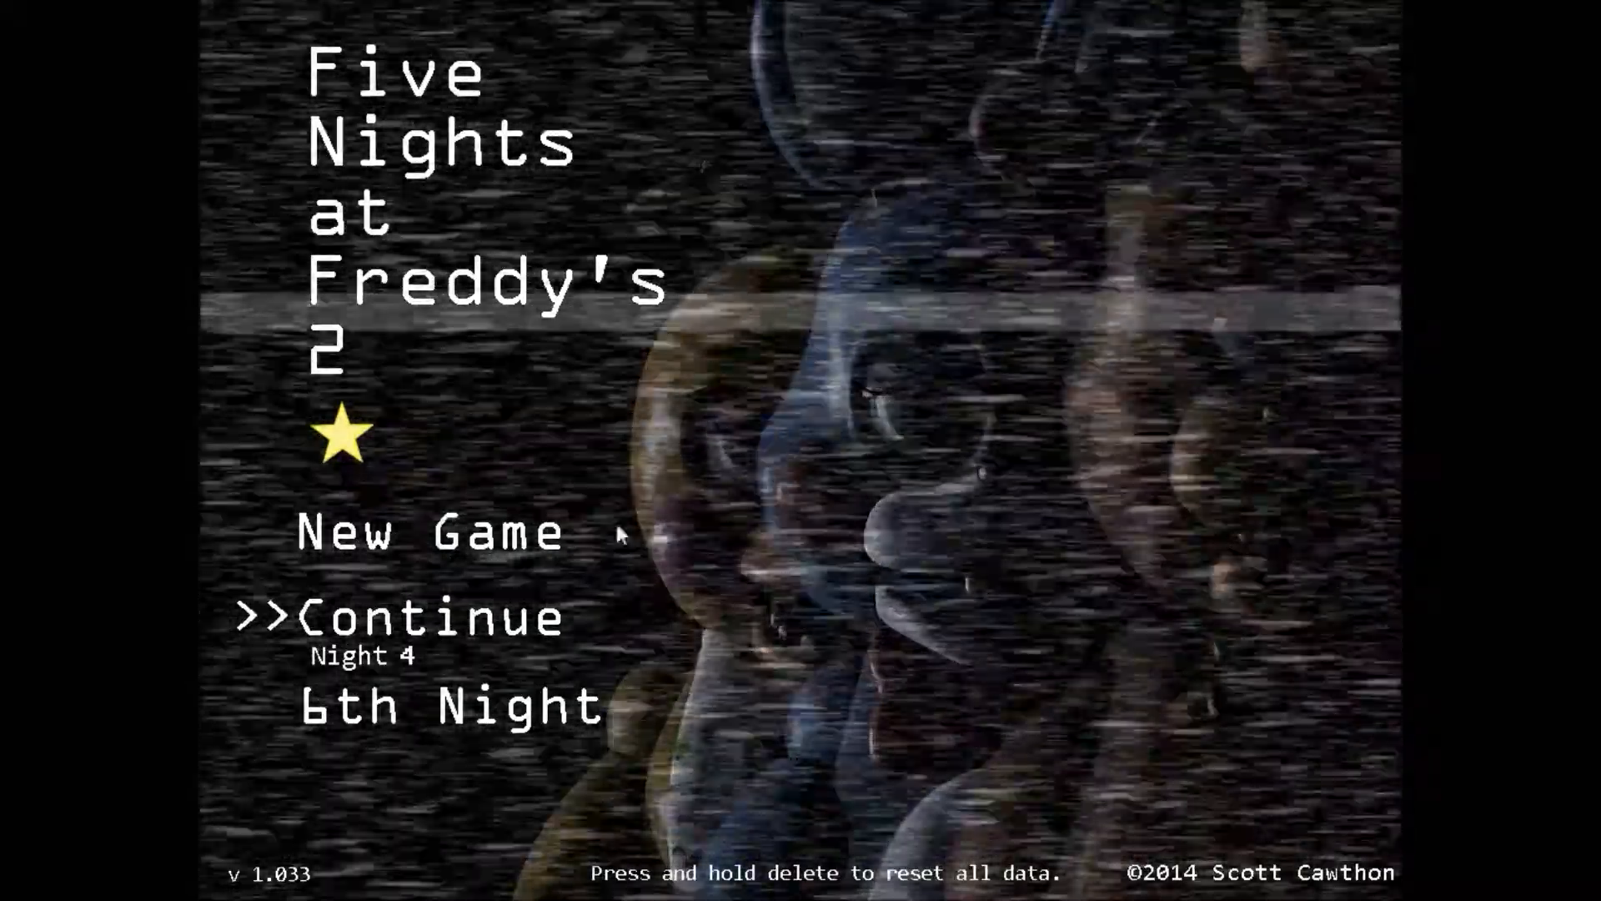
Step: Resume the saved game on Night 4 from the title screen
left_click(429, 618)
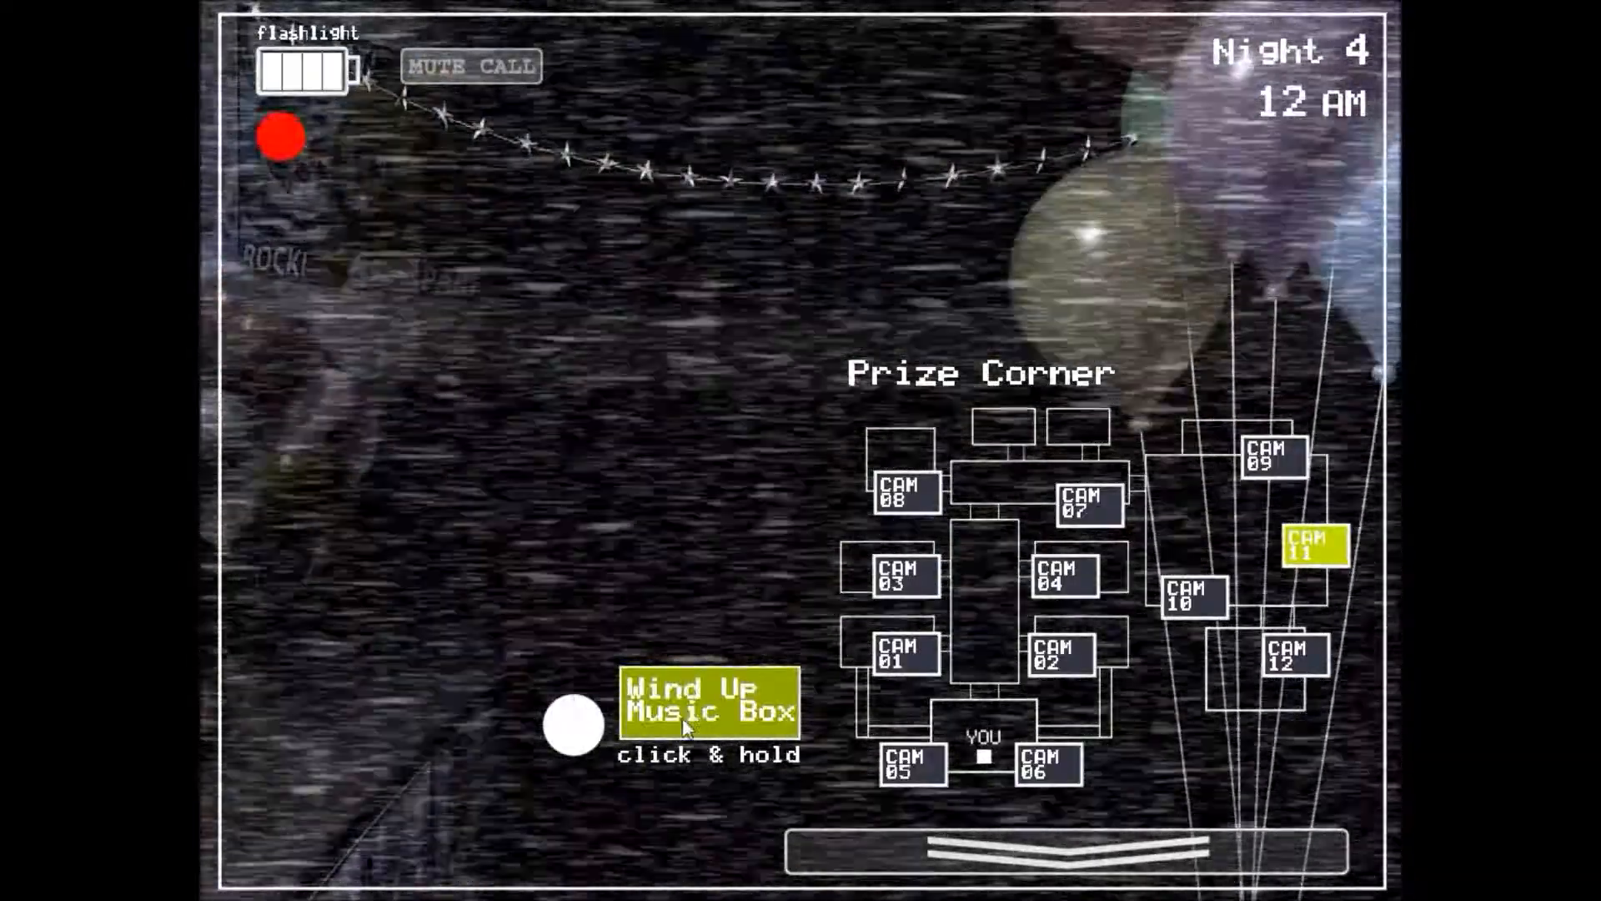
Step: Wind the Prize Corner music box on CAM 11, check the office, then wind it again
left_click(1037, 850)
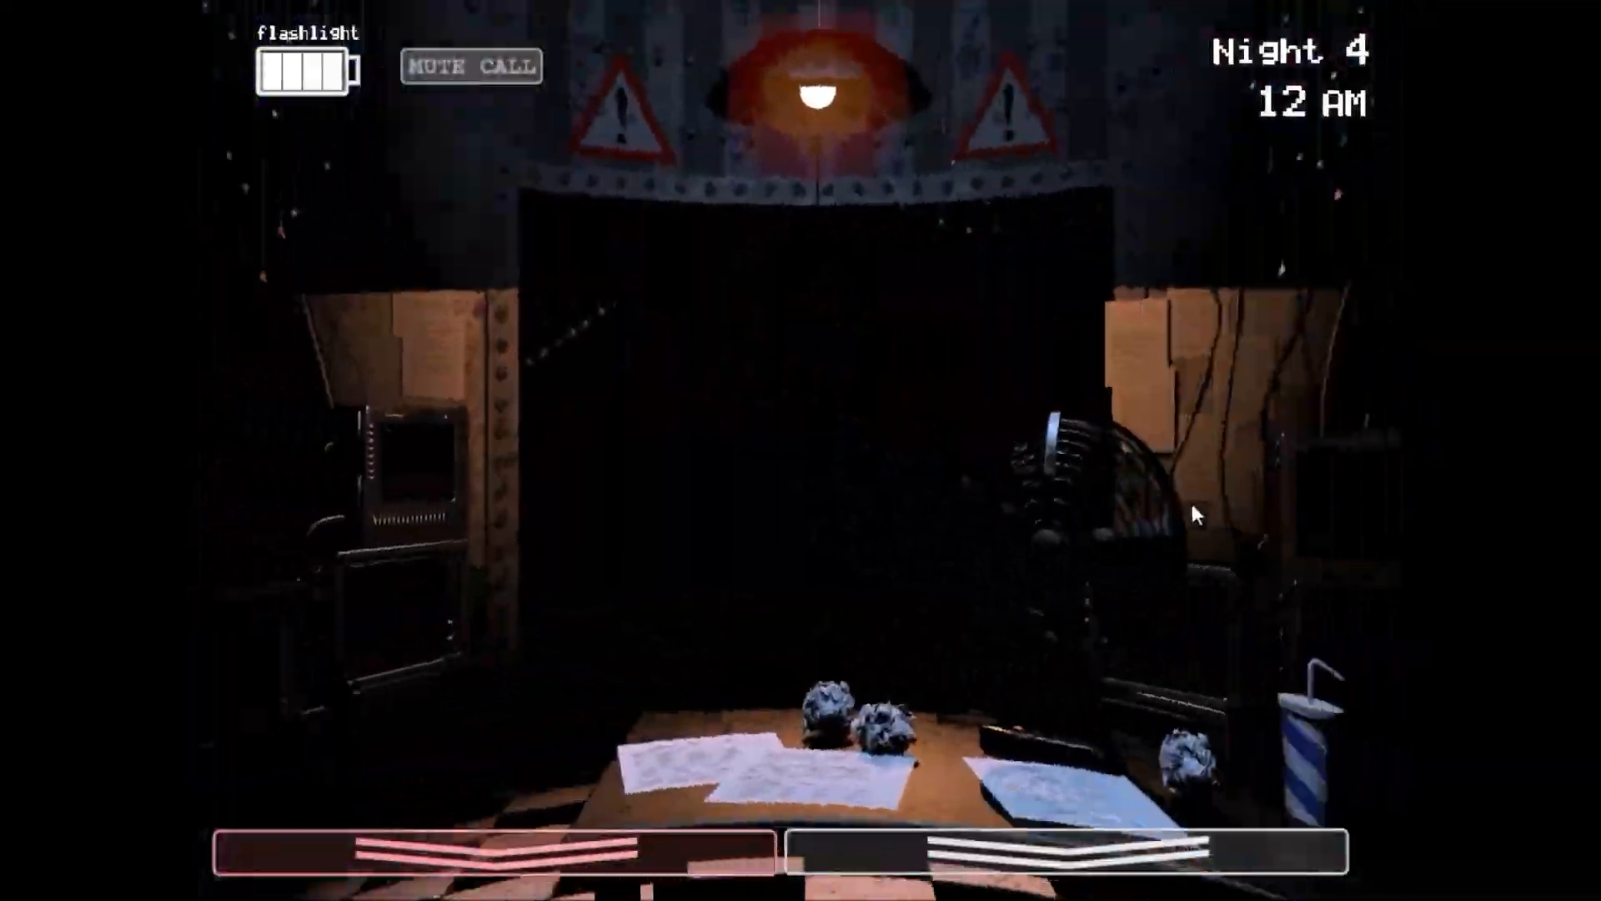
left_click(1062, 847)
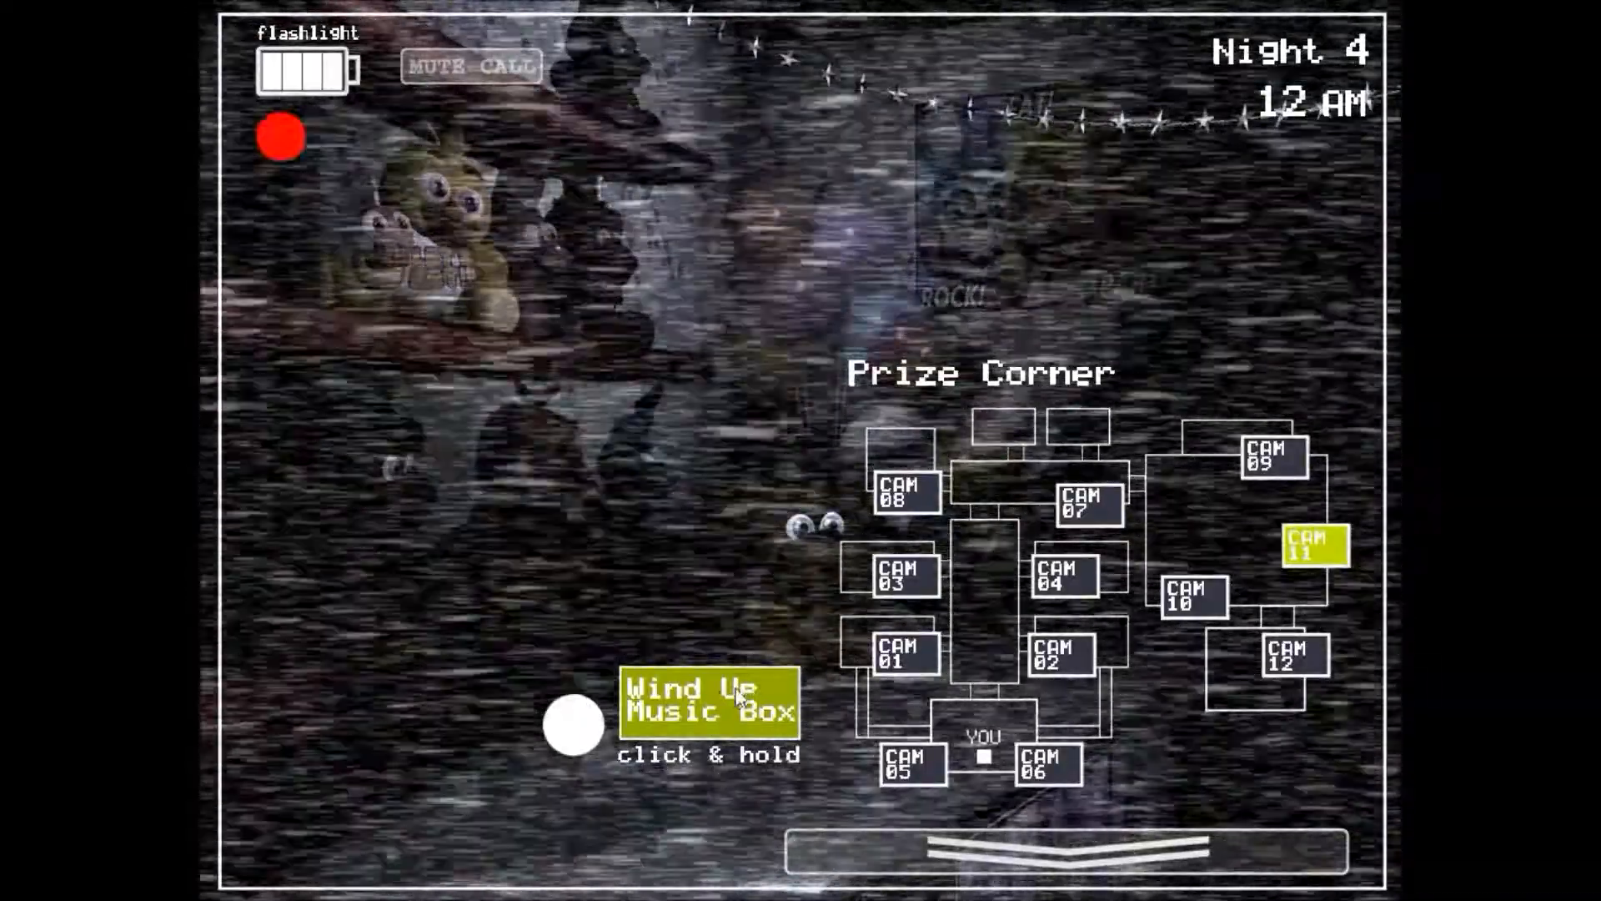
left_click(1062, 850)
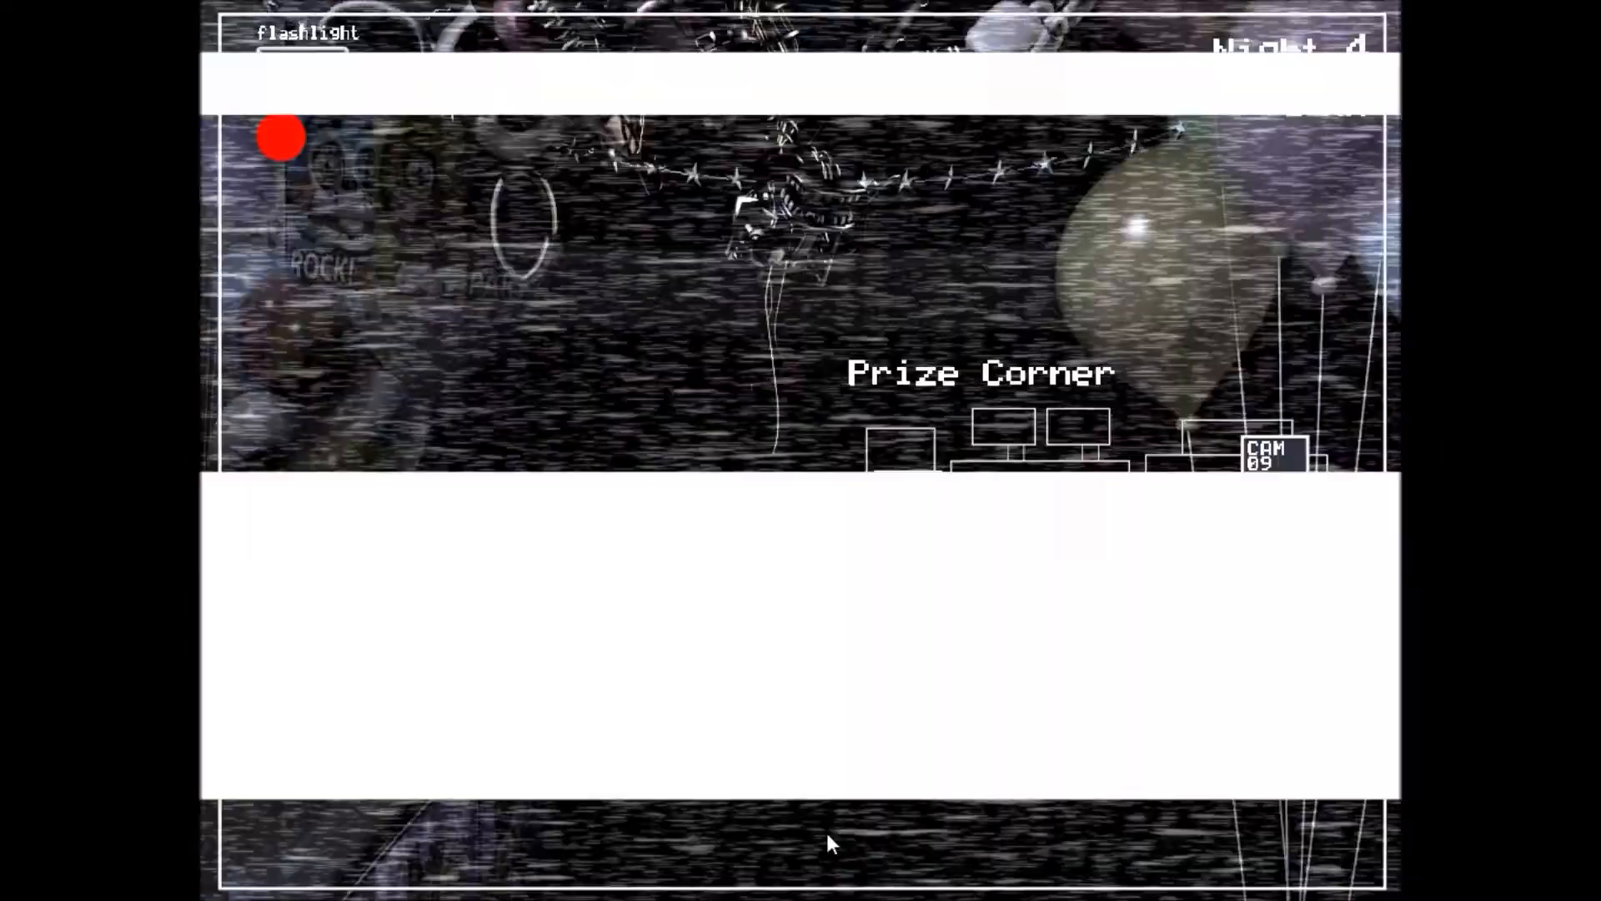
Step: Check the office and left vent through 1 AM, then return to CAM 11 at 2 AM
left_click(827, 843)
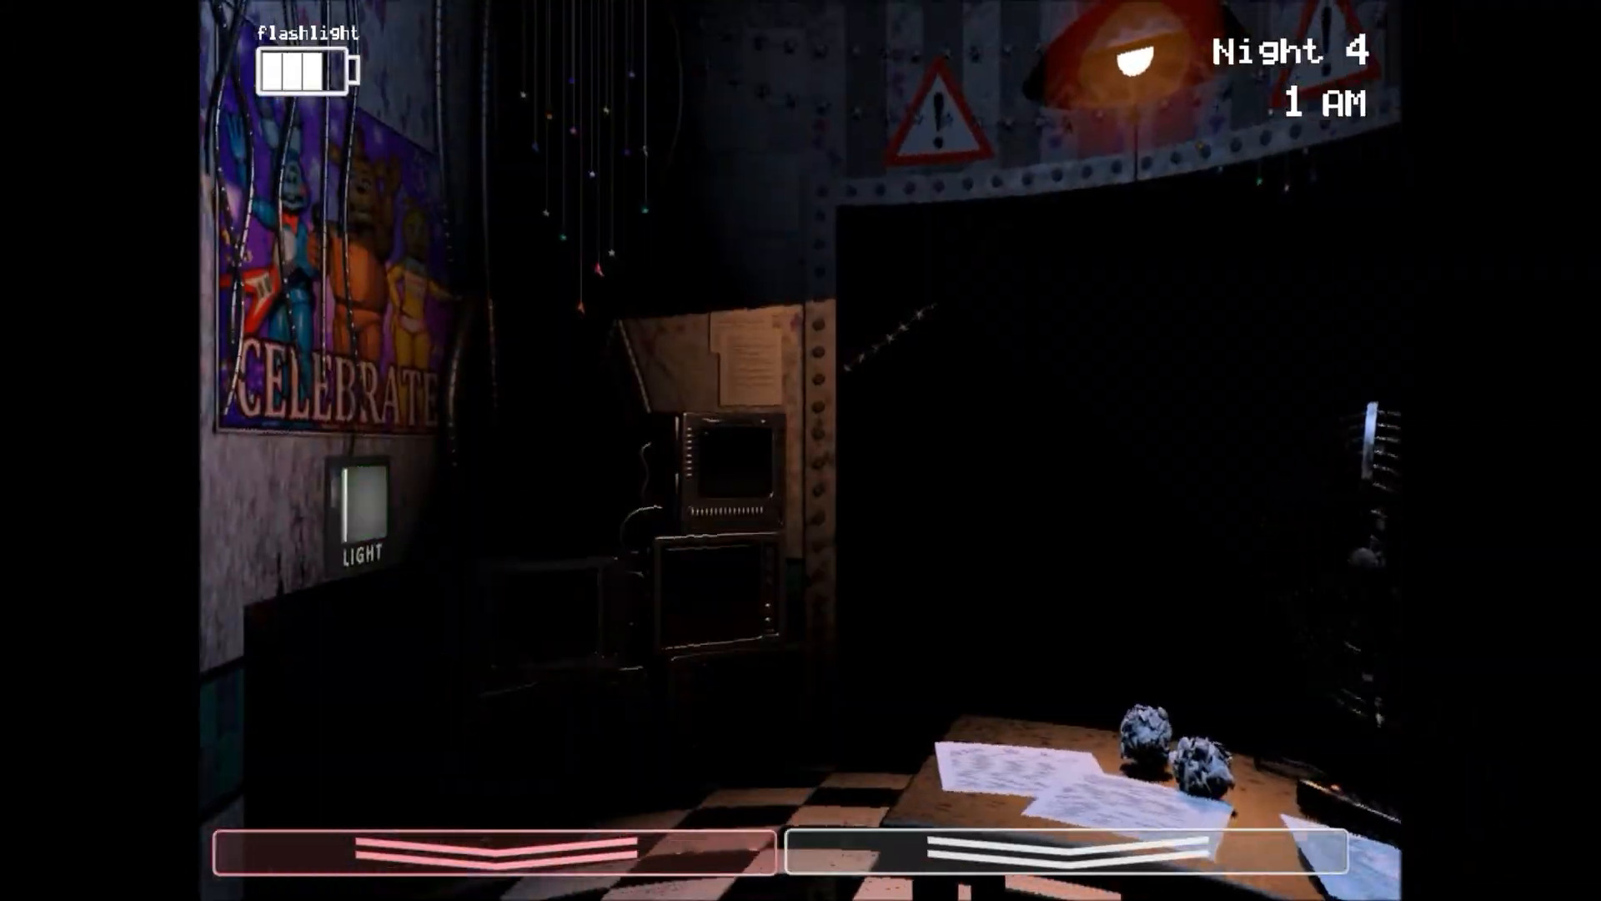
left_click(797, 869)
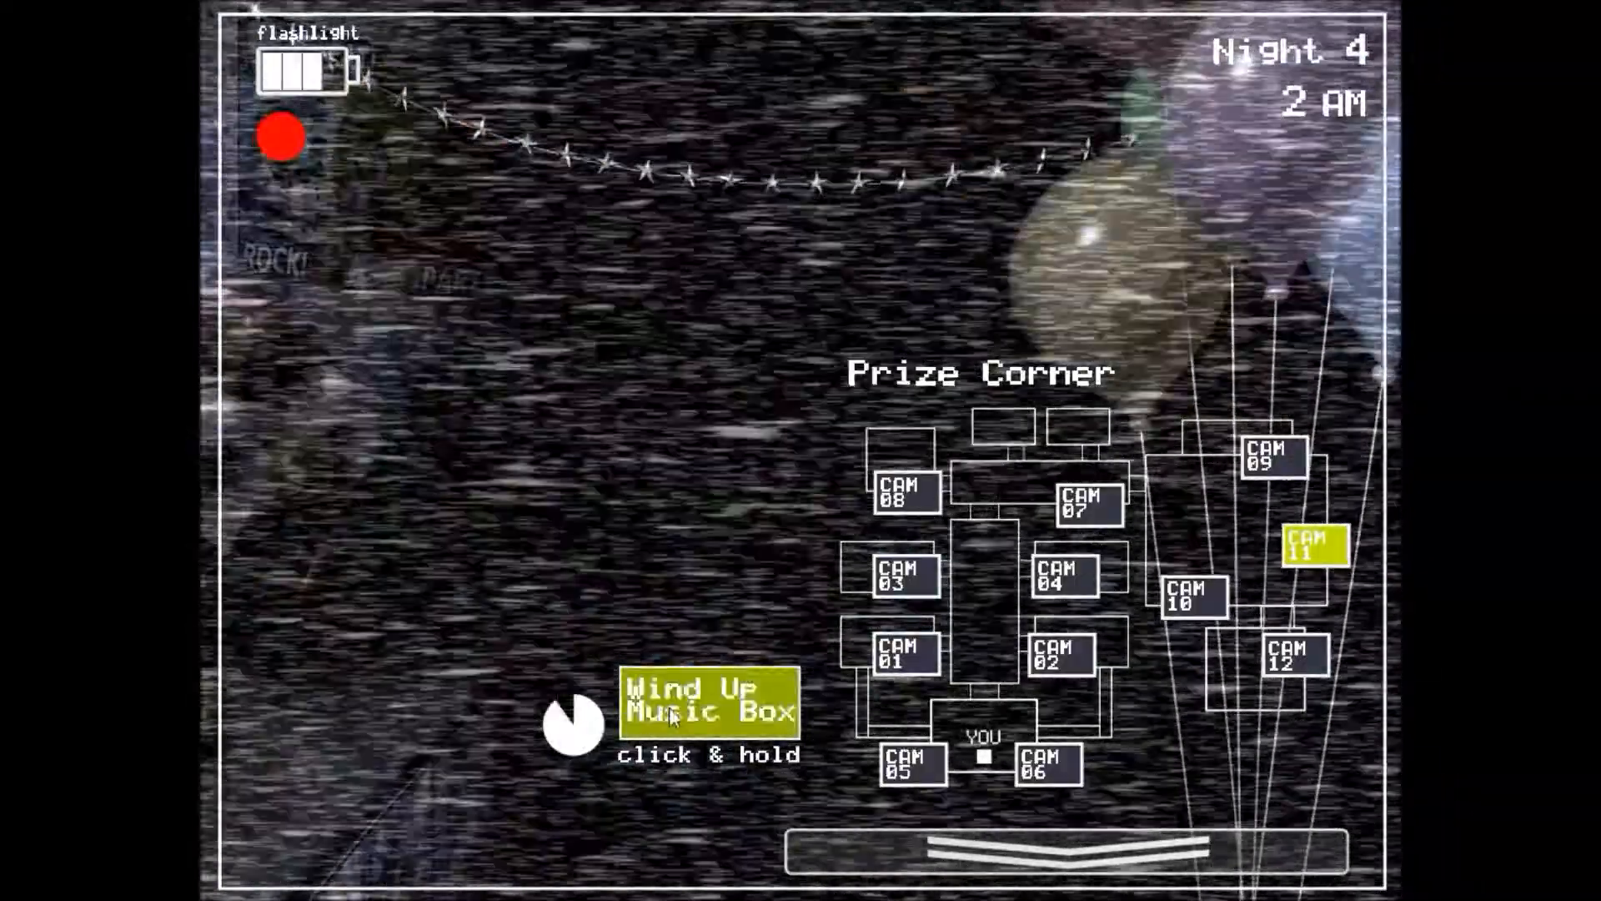
Step: Top up the music box on CAM 11, then check the right side of the office
left_click(1072, 850)
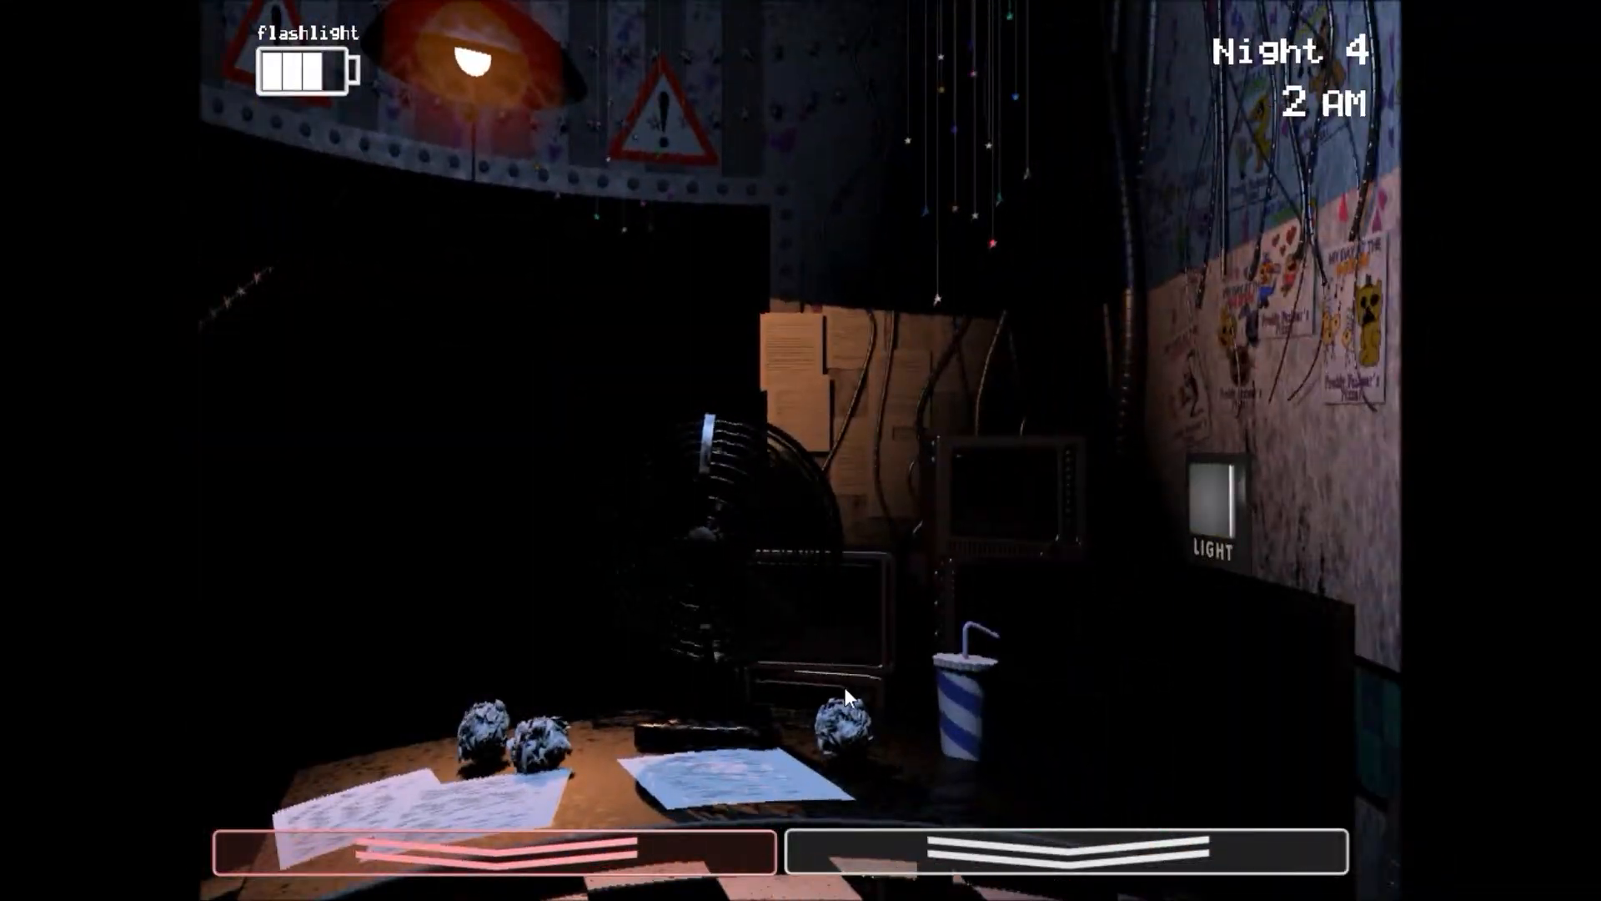
left_click(1217, 495)
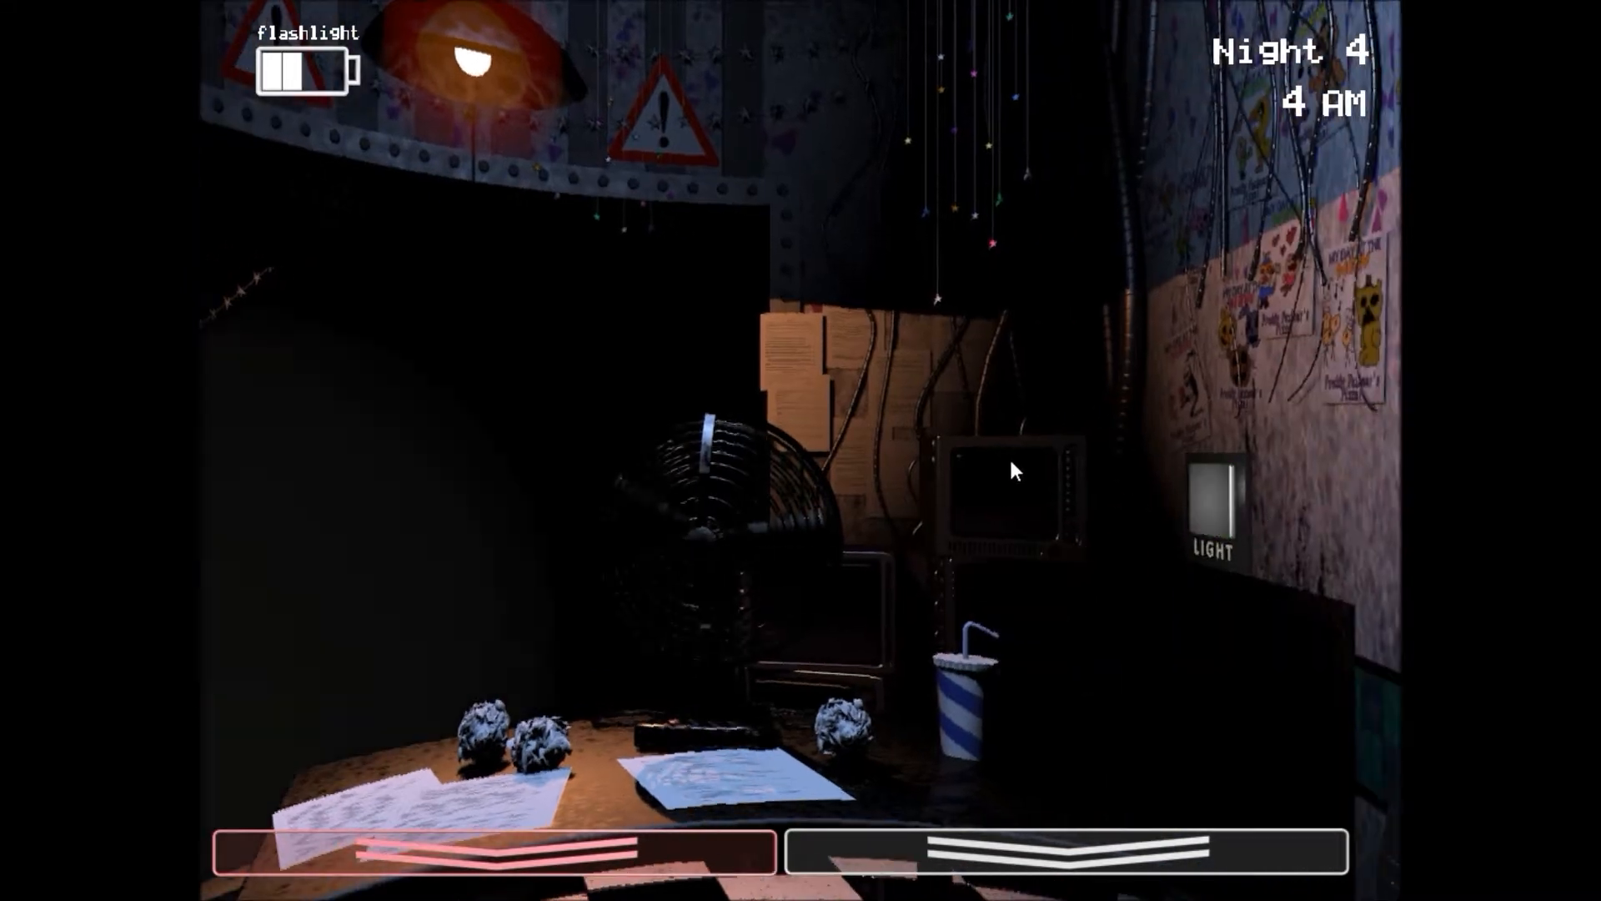
Step: Raise the monitor to CAM 11 at 4 AM to rewind the nearly empty music box
left_click(996, 852)
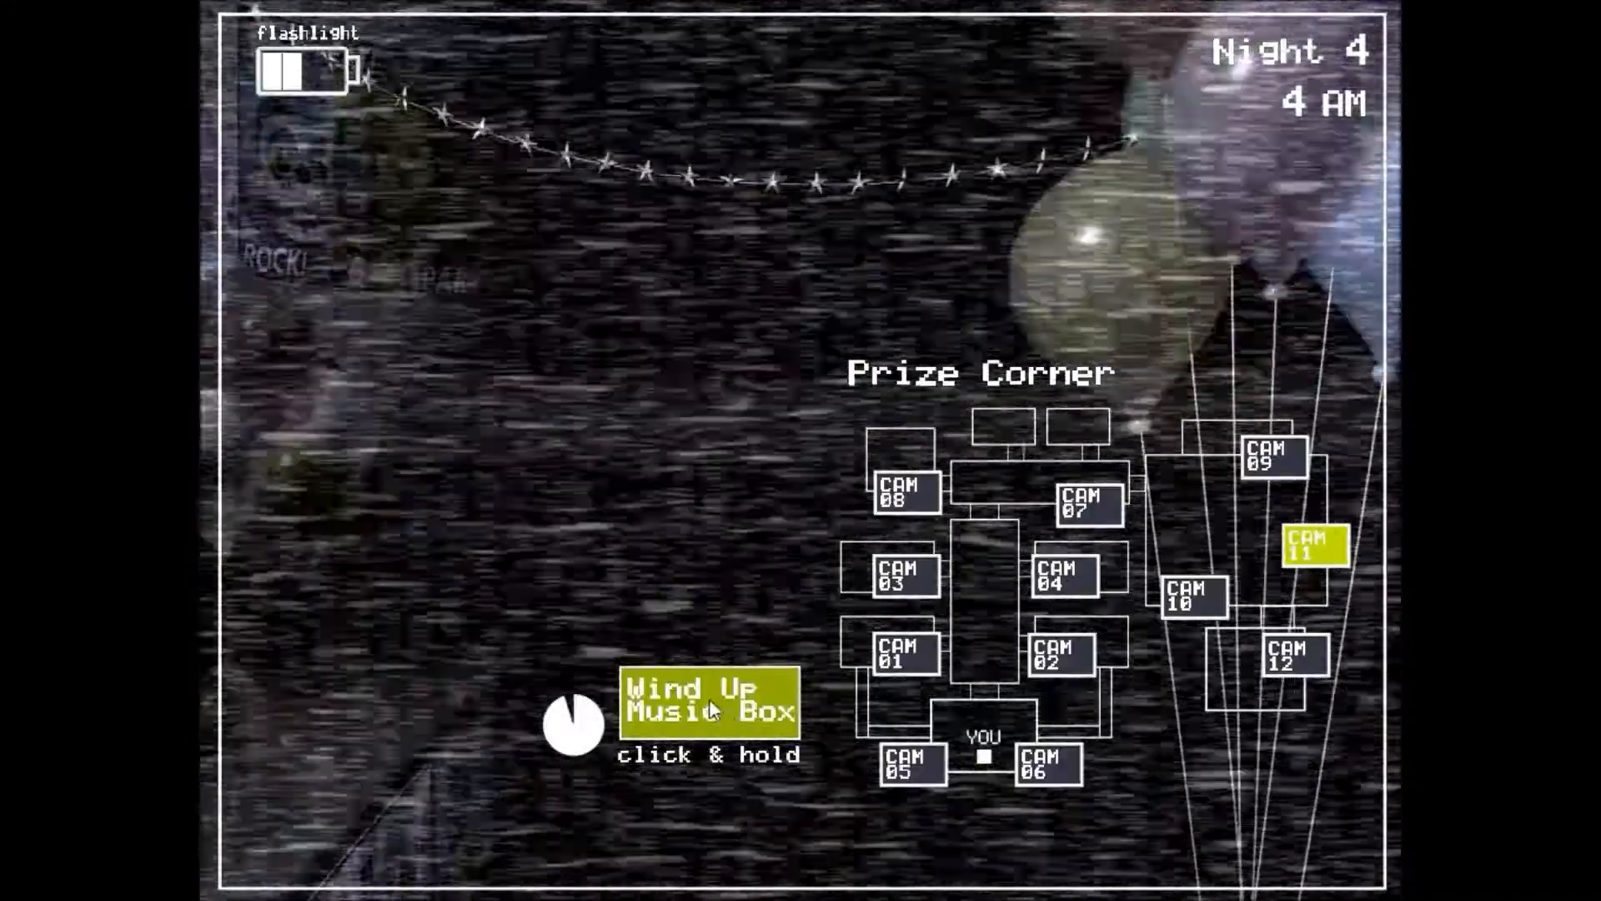